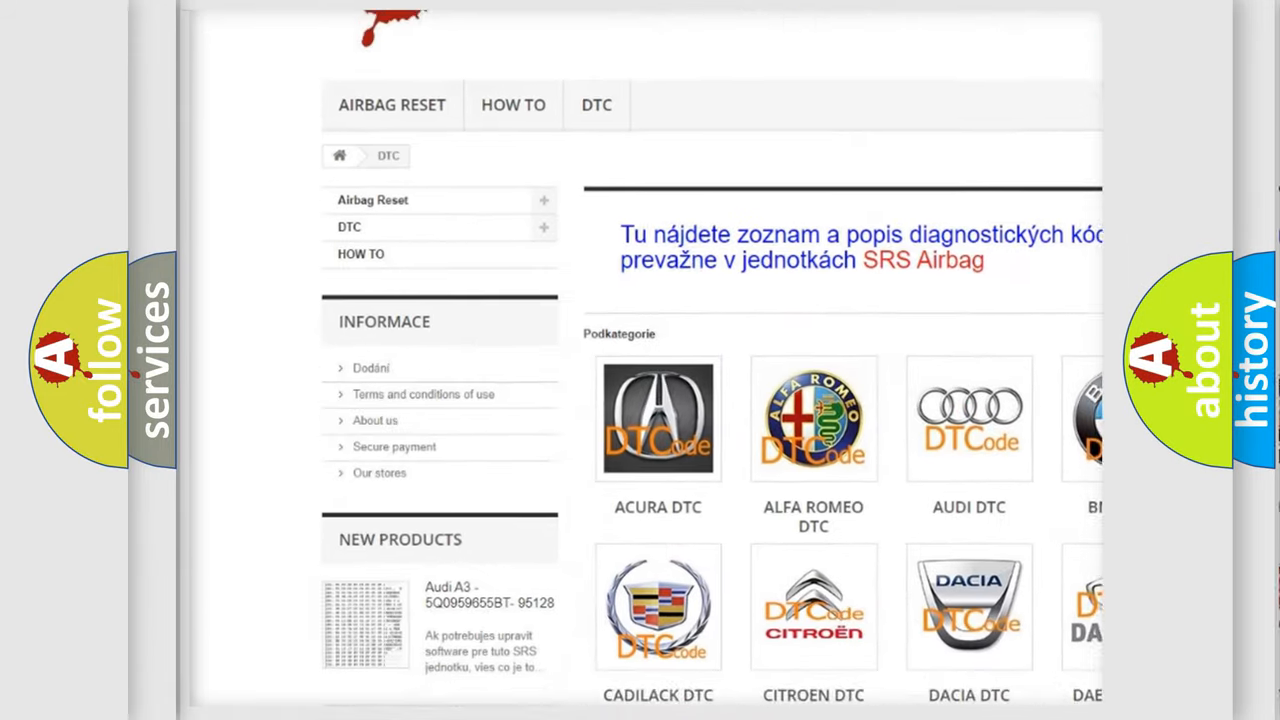
{"action": "scroll", "scroll_direction": "down", "scroll_amount": 3}
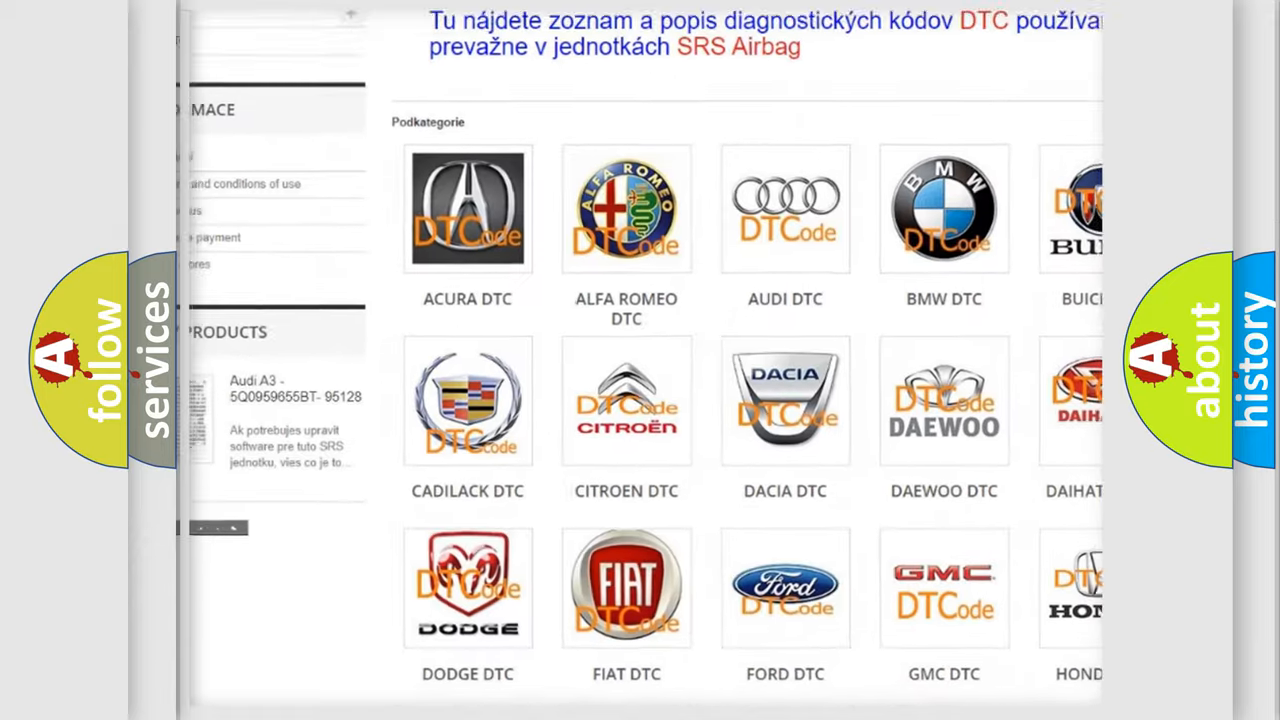